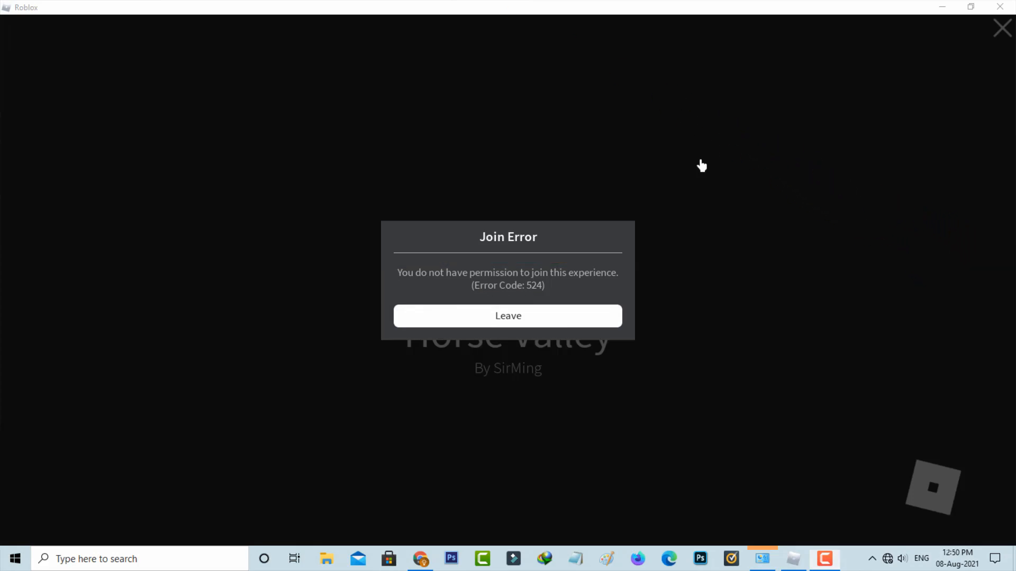
Leave Horse Valley from the Error Code 524 join error dialog
{"action": "left_click", "coordinate": [508, 315]}
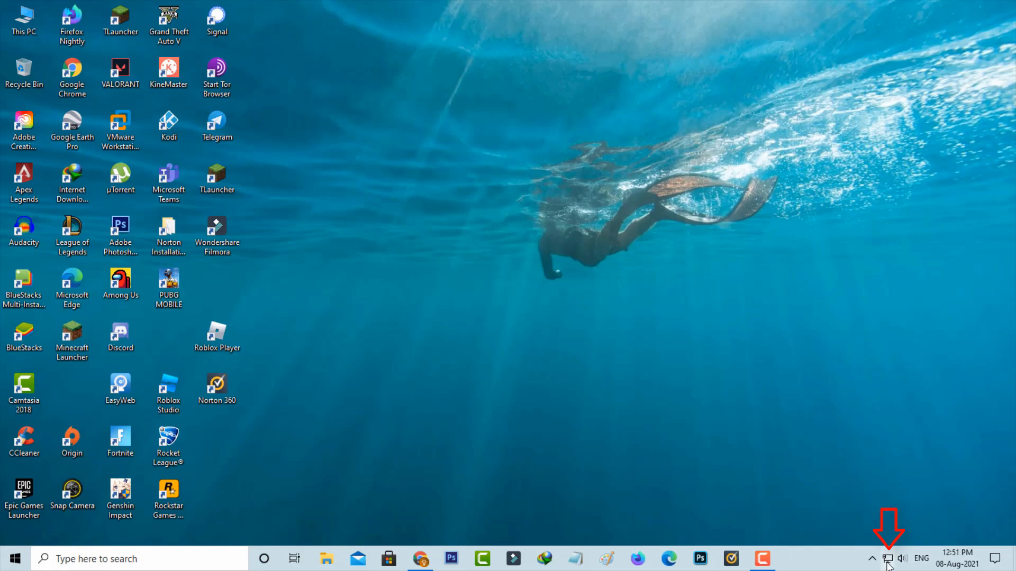
In Network & Internet proxy settings, save a 127.0.0.1:9666 manual proxy bypassing local addresses
{"action": "right_click", "coordinate": [887, 559]}
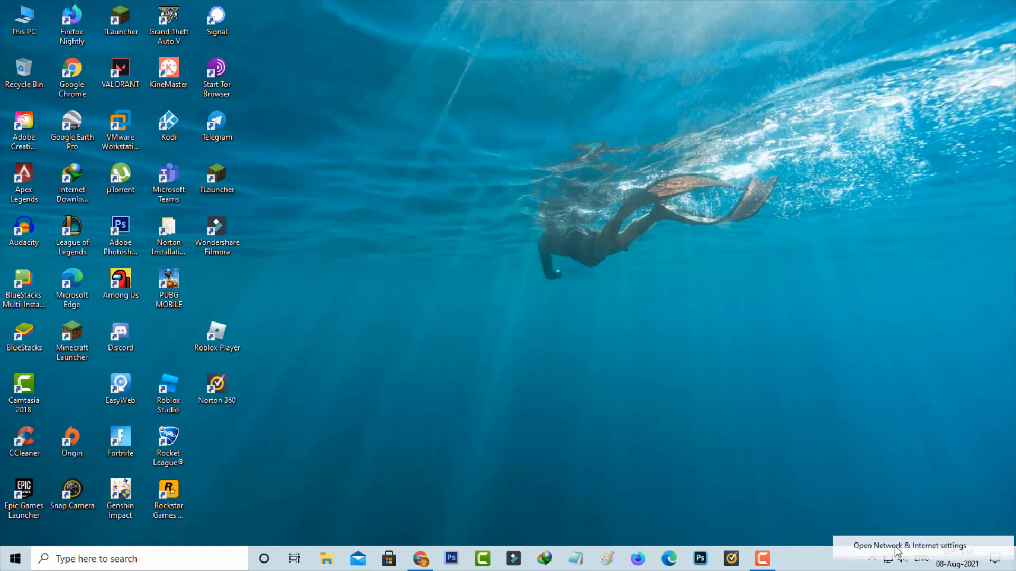
{"action": "left_click", "coordinate": [909, 546]}
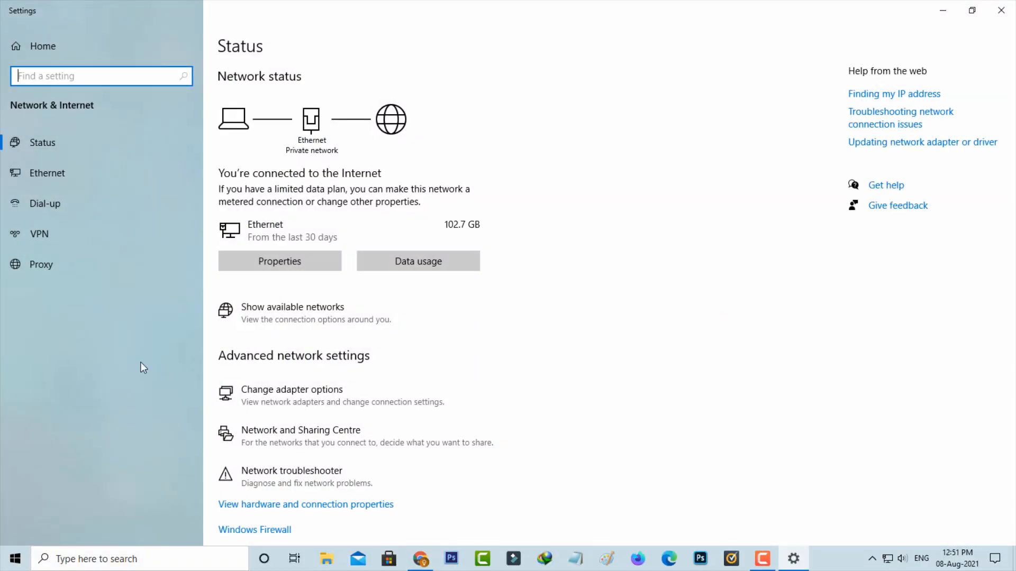
{"action": "mouse_move", "coordinate": [100, 292]}
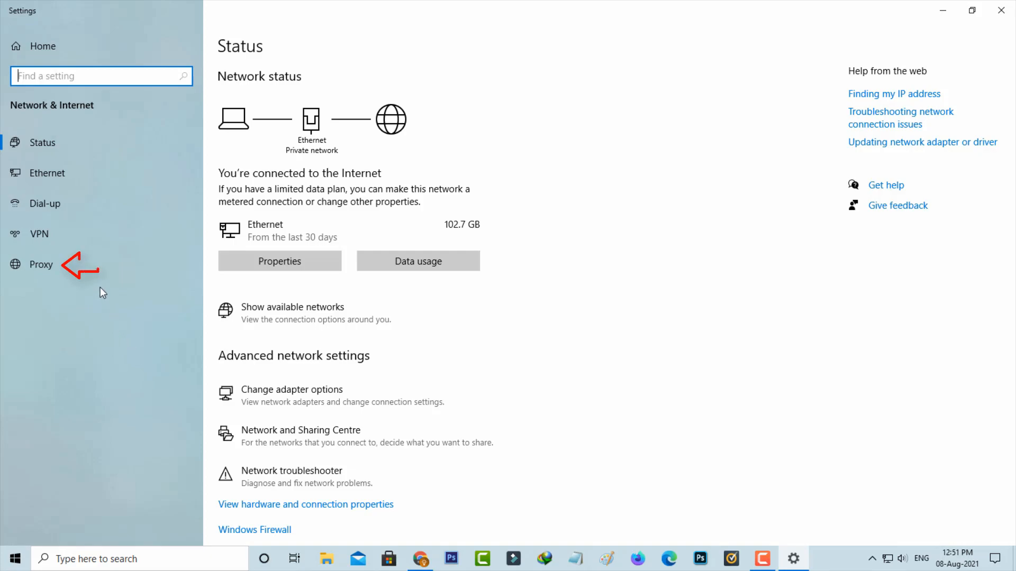
{"action": "left_click", "coordinate": [40, 264]}
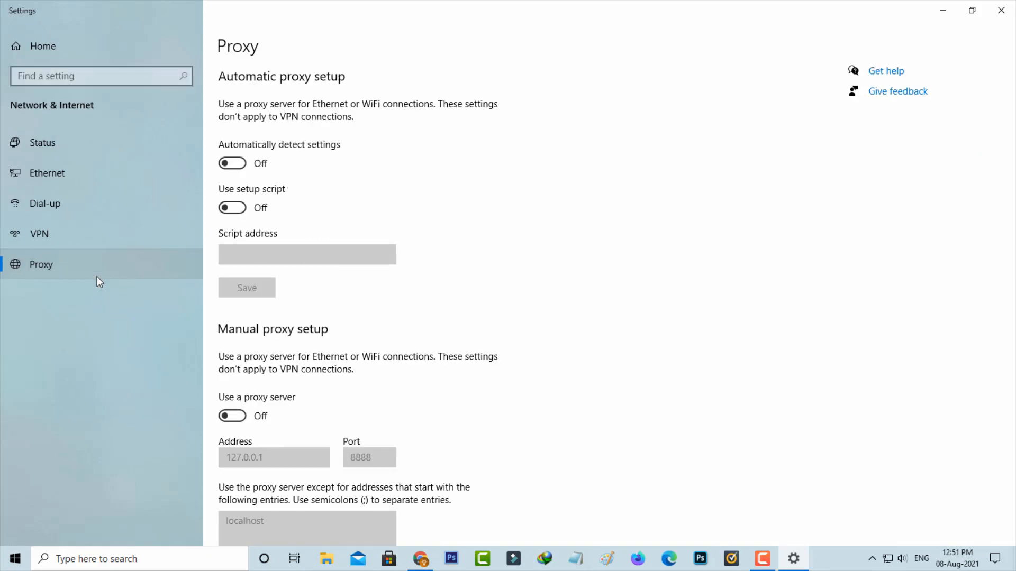
{"action": "mouse_move", "coordinate": [478, 307]}
{"action": "type", "text": "9666"}
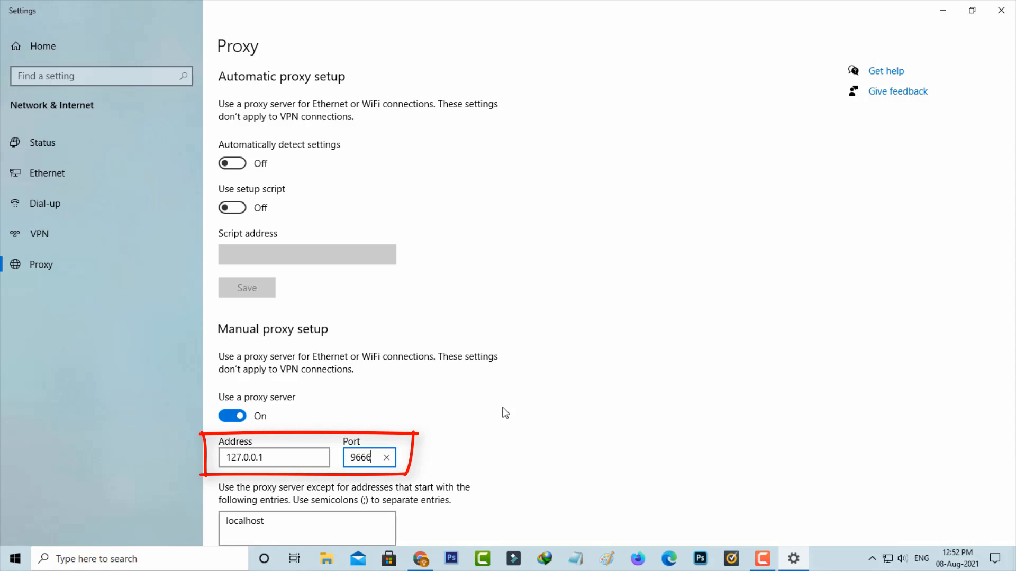
{"action": "scroll", "scroll_direction": "down", "scroll_amount": 3}
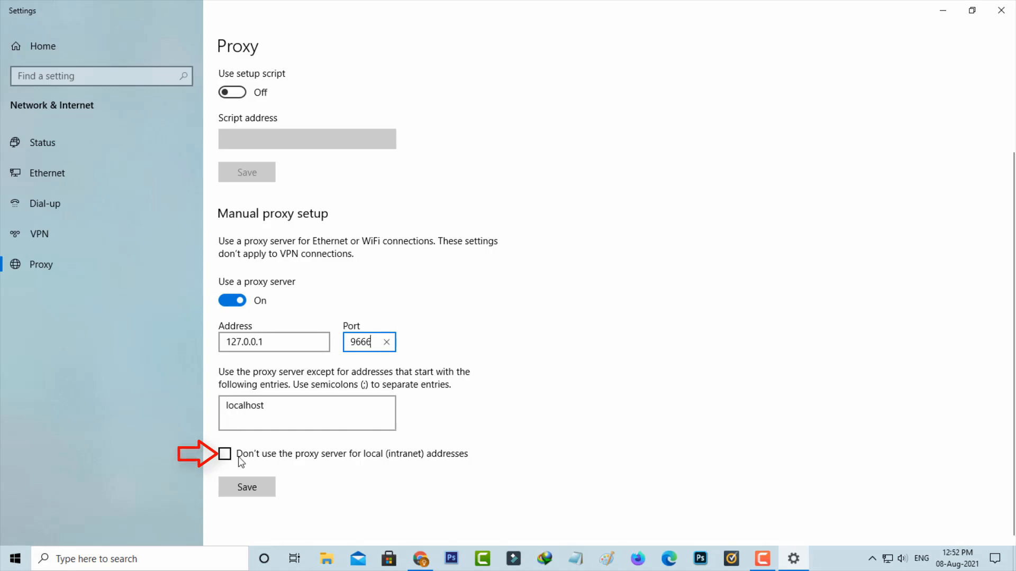
{"action": "left_click", "coordinate": [224, 453]}
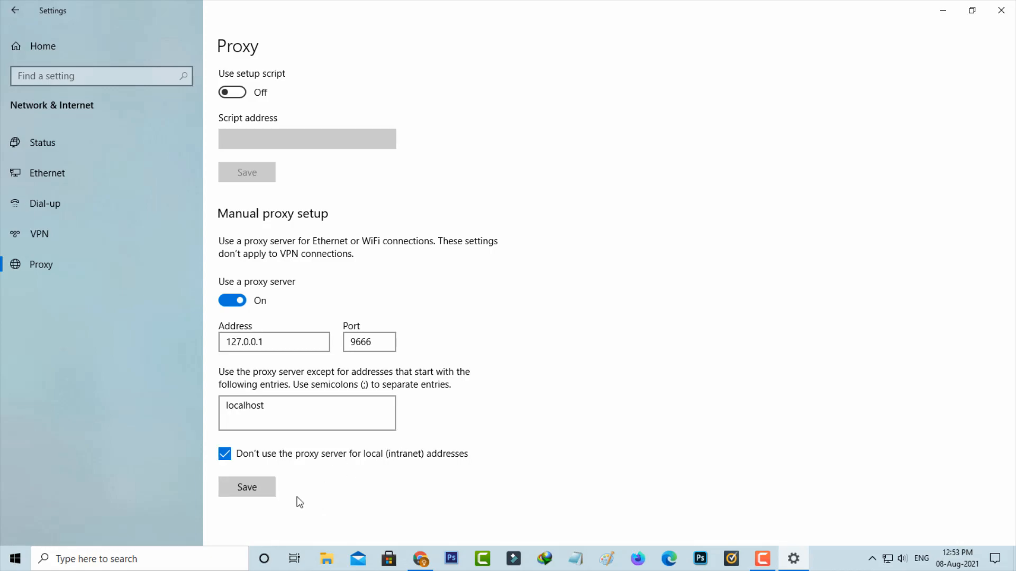
{"action": "left_click", "coordinate": [327, 559]}
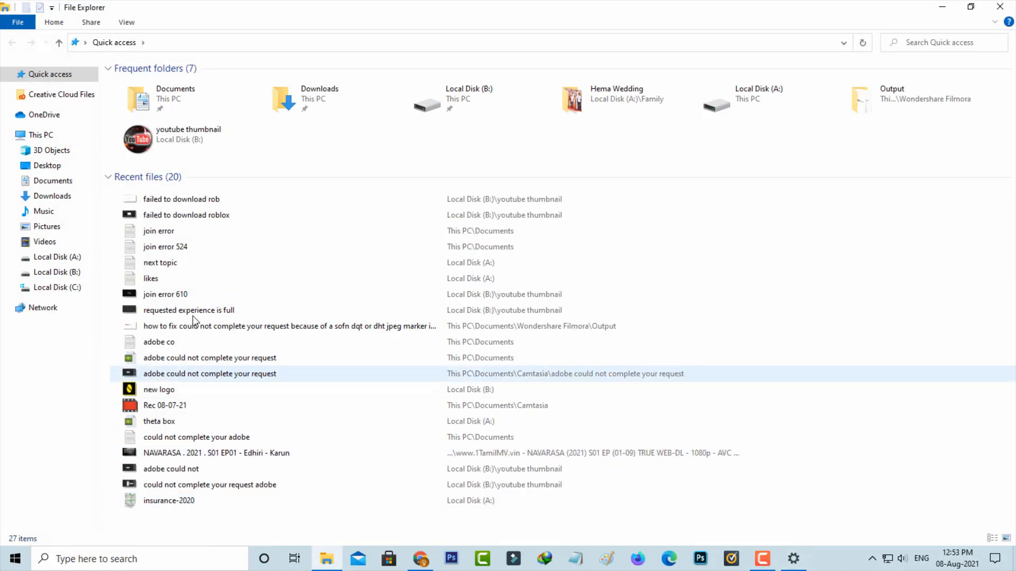
Browse to C:\Program Files (x86)\Roblox\Versions and permanently delete its three version folders
{"action": "left_click", "coordinate": [56, 286]}
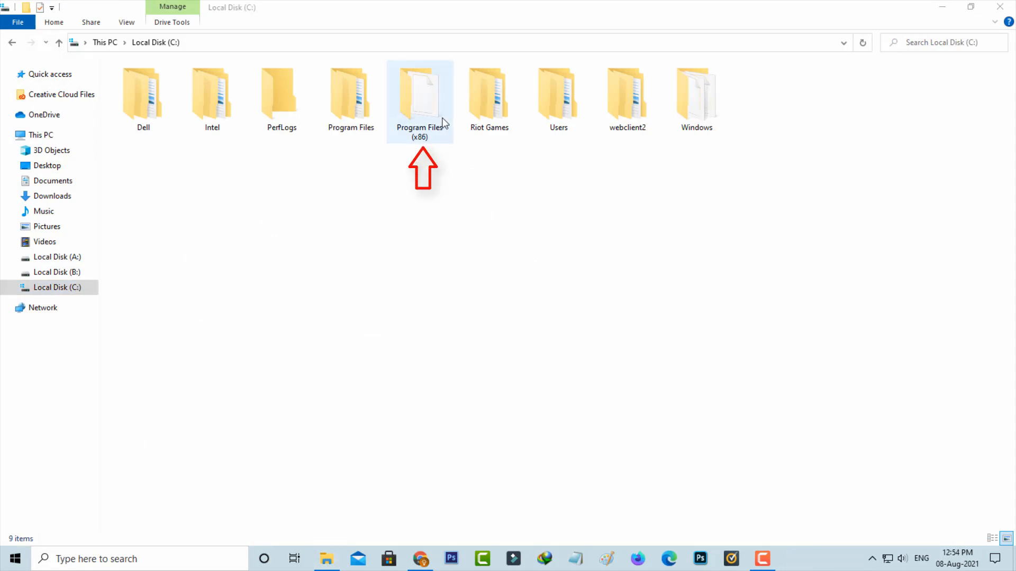
{"action": "double_click", "coordinate": [419, 98]}
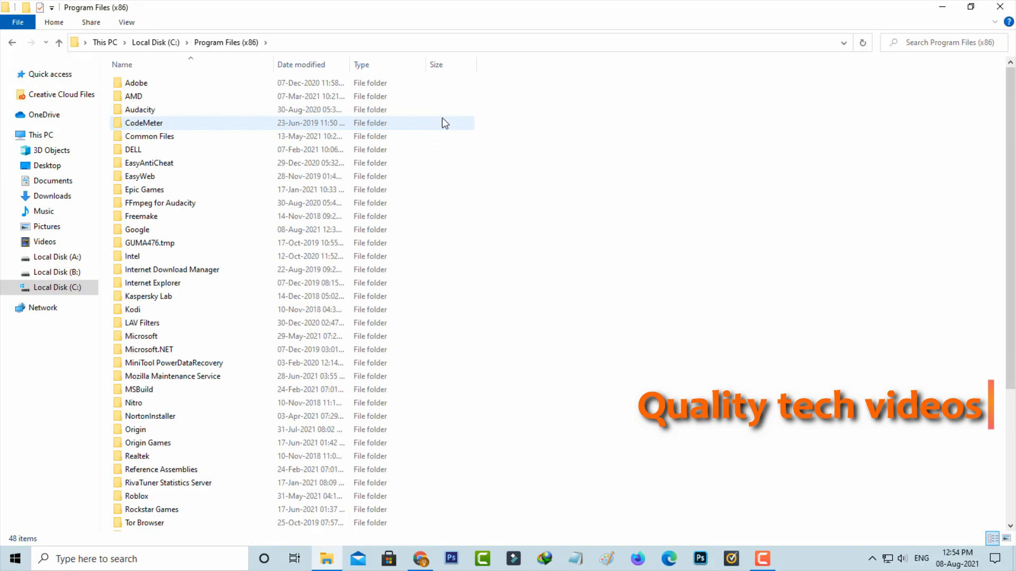
{"action": "left_click", "coordinate": [144, 122]}
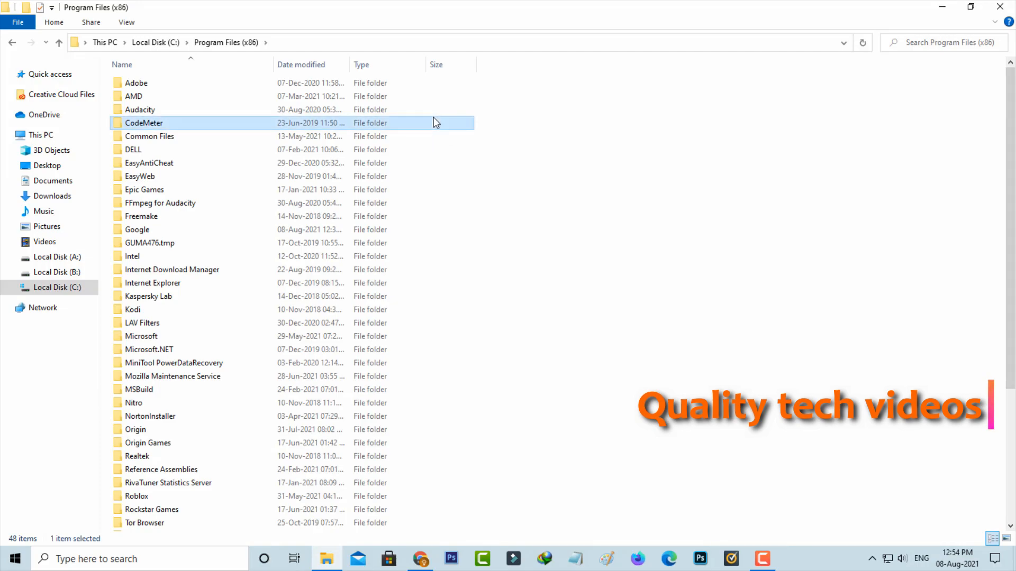
{"action": "left_click", "coordinate": [136, 497]}
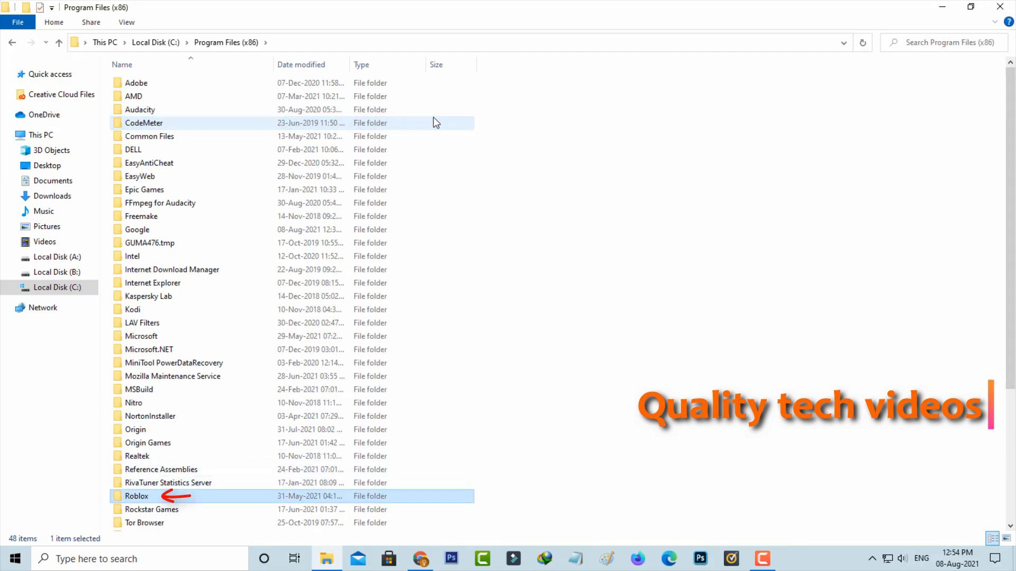
{"action": "double_click", "coordinate": [136, 496]}
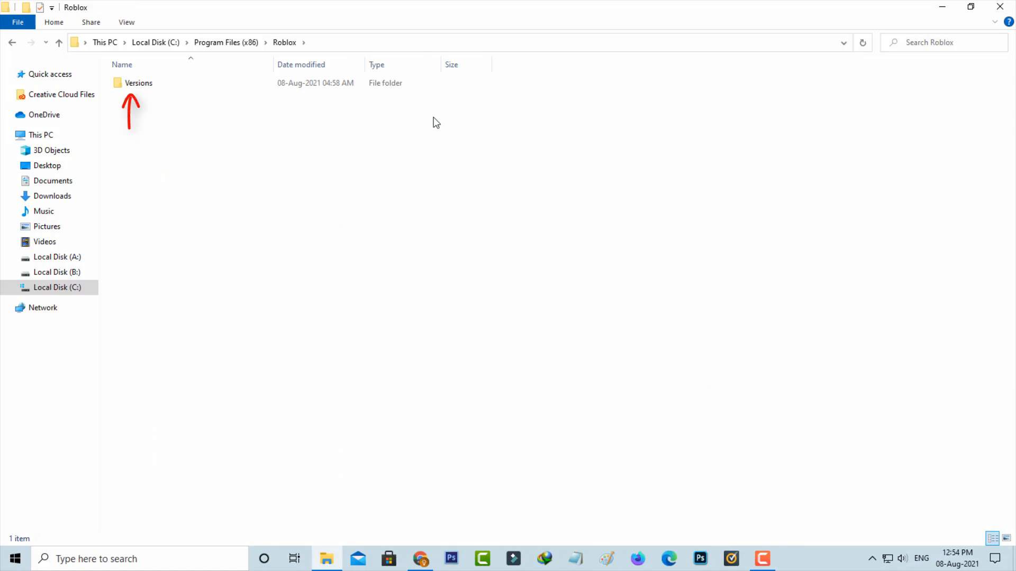
{"action": "double_click", "coordinate": [138, 83]}
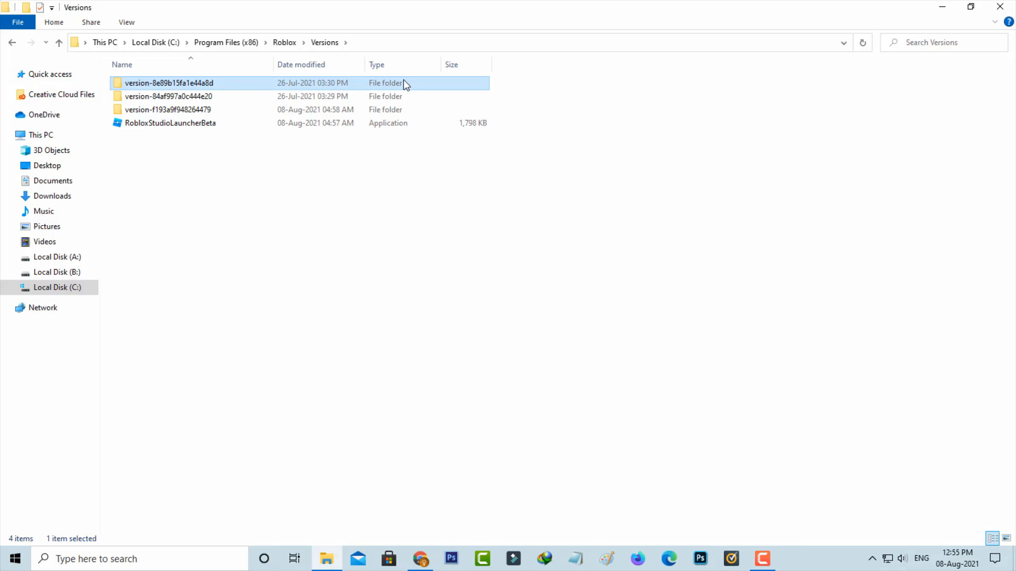
{"action": "key", "text": "Delete"}
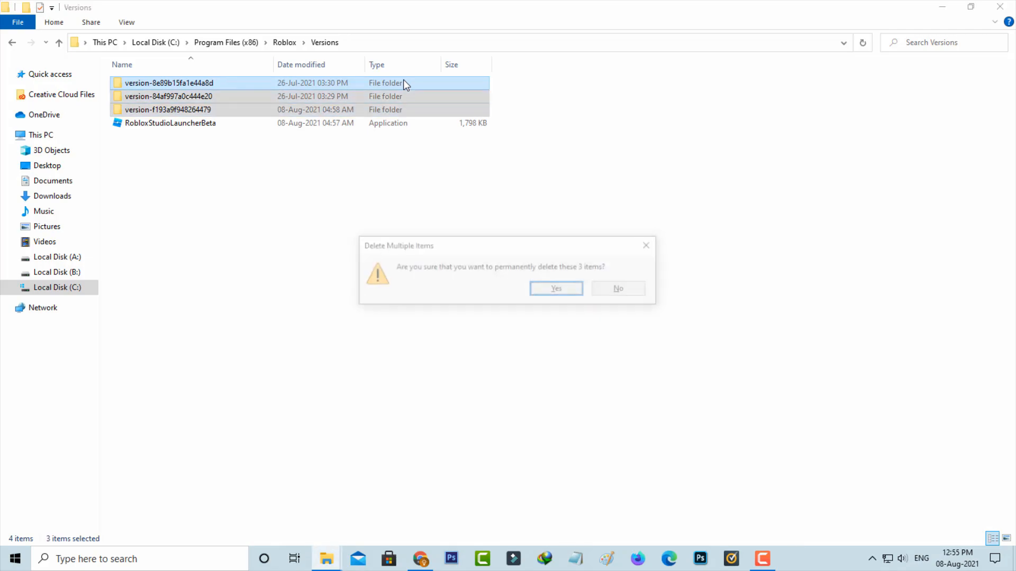
{"action": "left_click", "coordinate": [555, 288]}
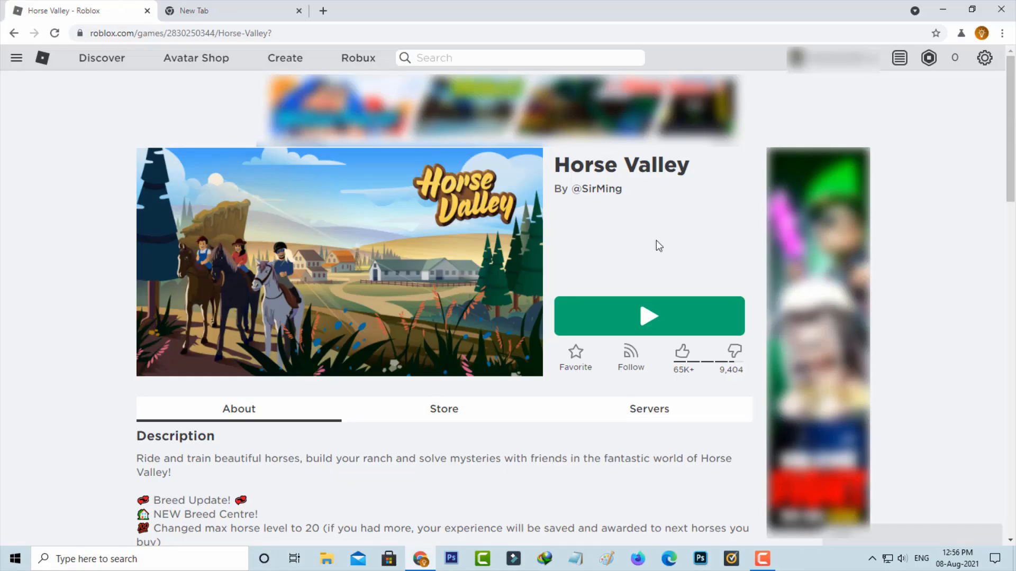
Download RobloxPlayerLauncher from the Horse Valley page, run it, and confirm the successful install
{"action": "left_click", "coordinate": [649, 316]}
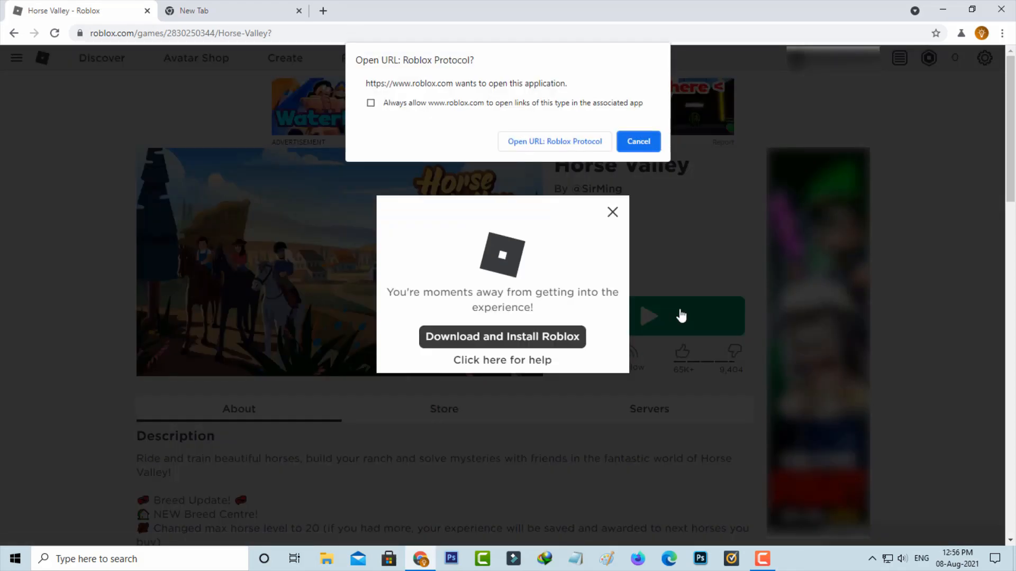
{"action": "left_click", "coordinate": [637, 141]}
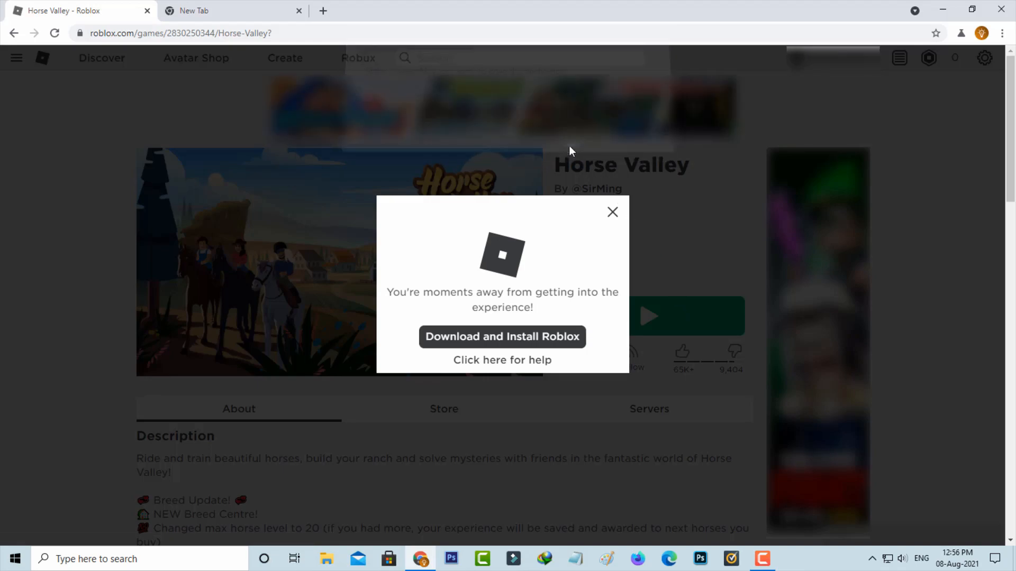
{"action": "left_click", "coordinate": [501, 337]}
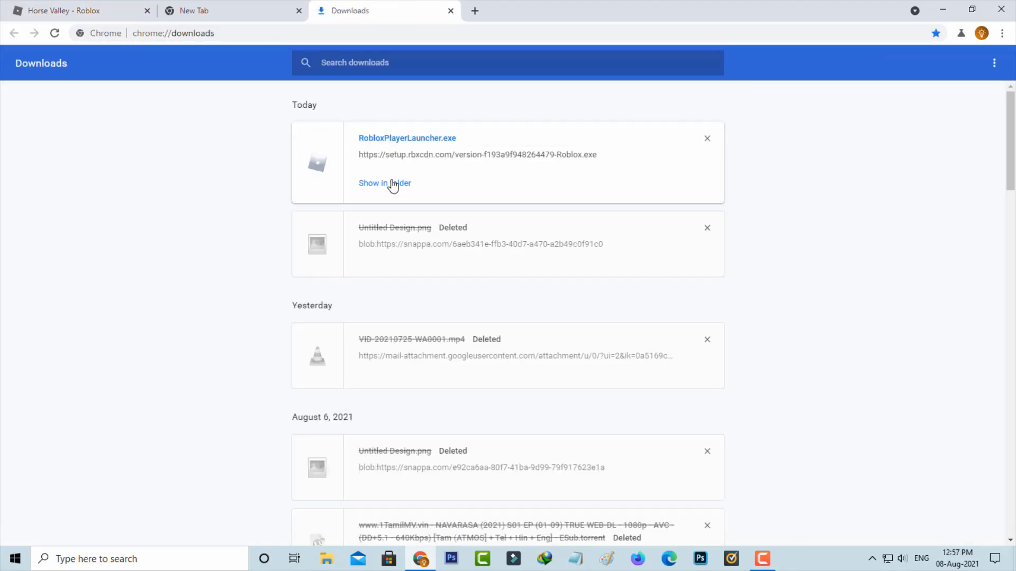
{"action": "left_click", "coordinate": [384, 182]}
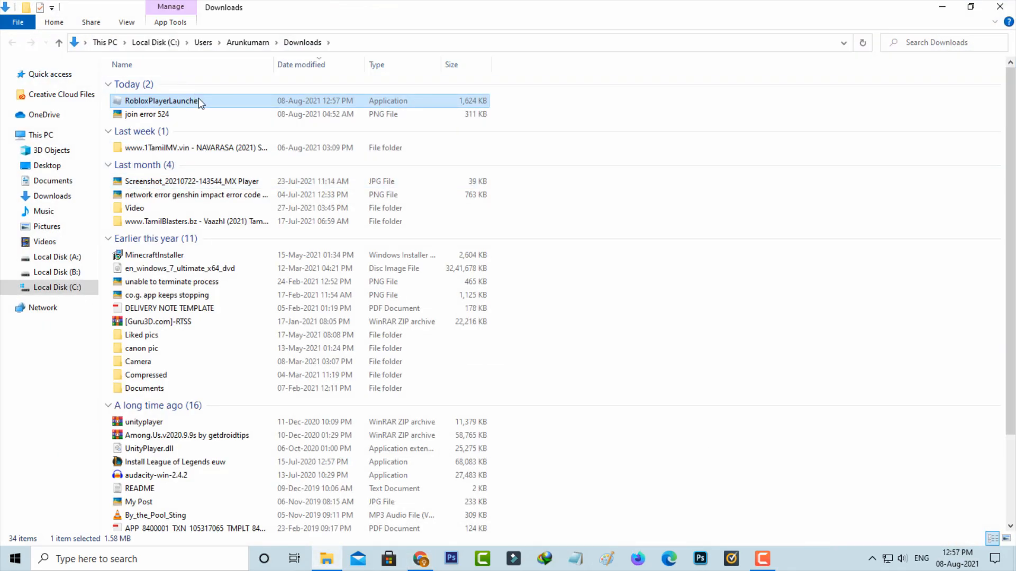
{"action": "double_click", "coordinate": [161, 100]}
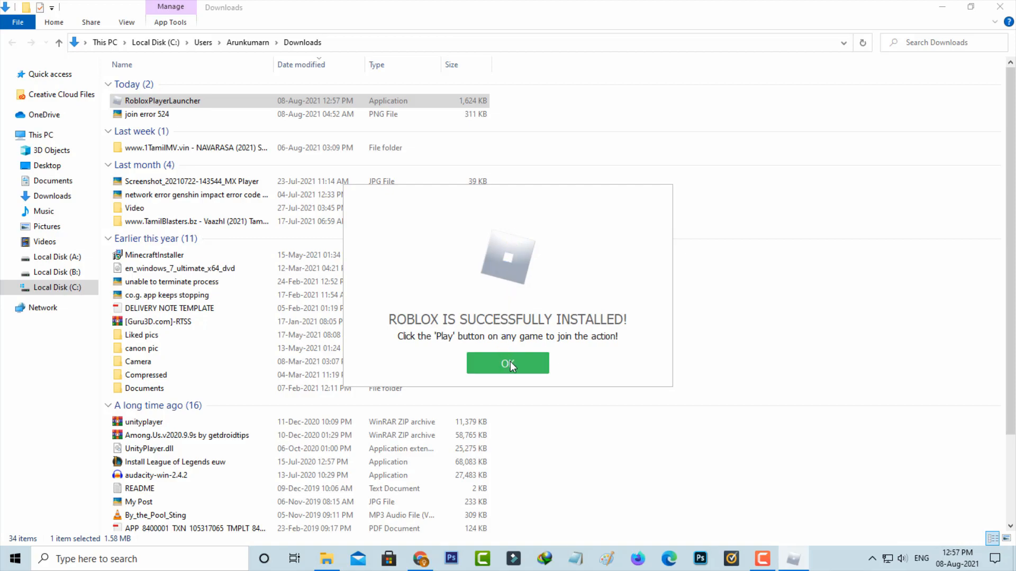
{"action": "left_click", "coordinate": [508, 364]}
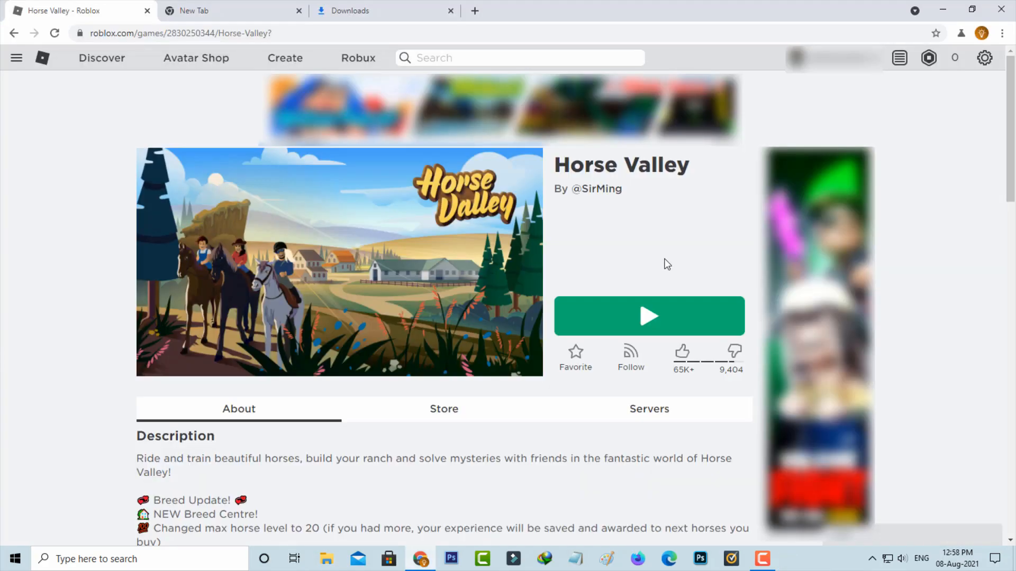
Play Horse Valley from its page and let the browser open the Roblox app
{"action": "left_click", "coordinate": [649, 316]}
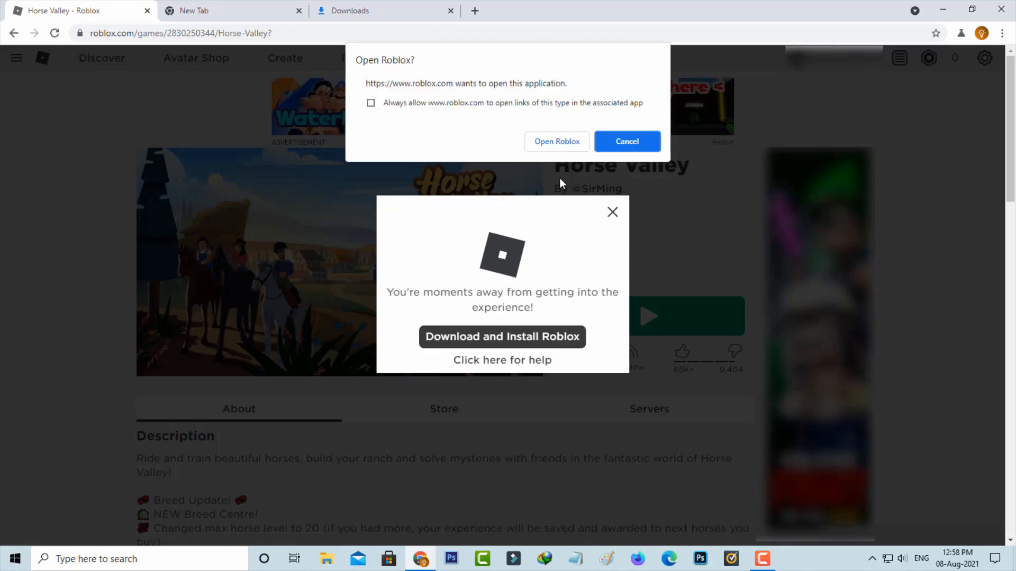
{"action": "left_click", "coordinate": [626, 141]}
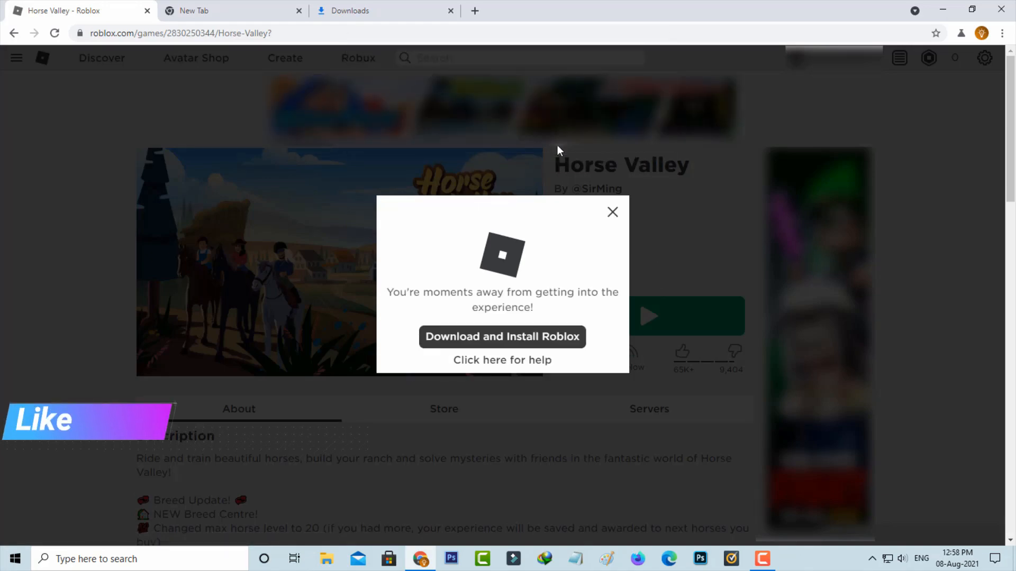
{"action": "left_click", "coordinate": [502, 336]}
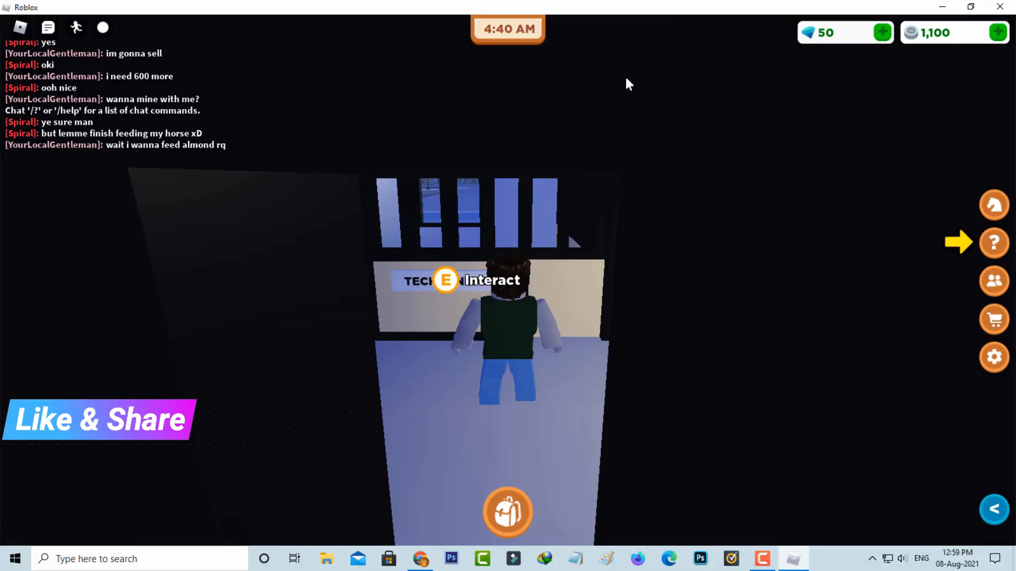